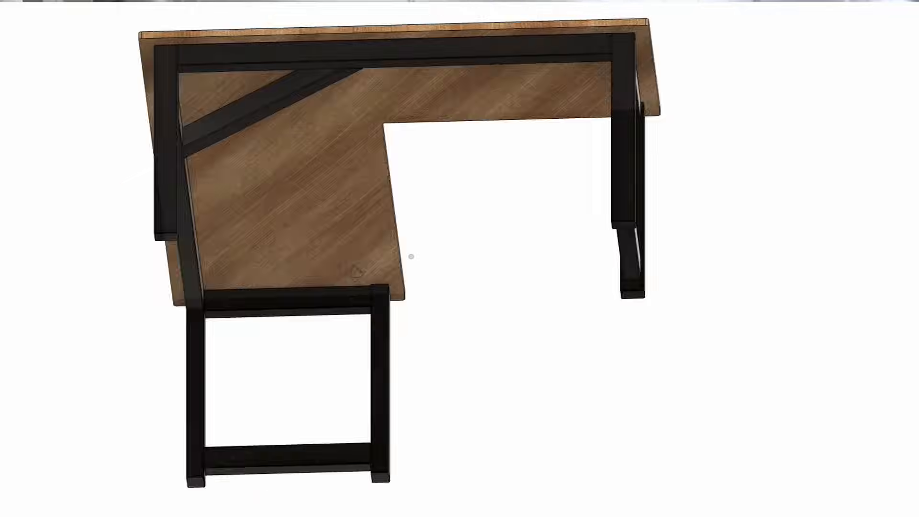
pyautogui.moveTo(411, 255); pyautogui.dragTo(304, 305)
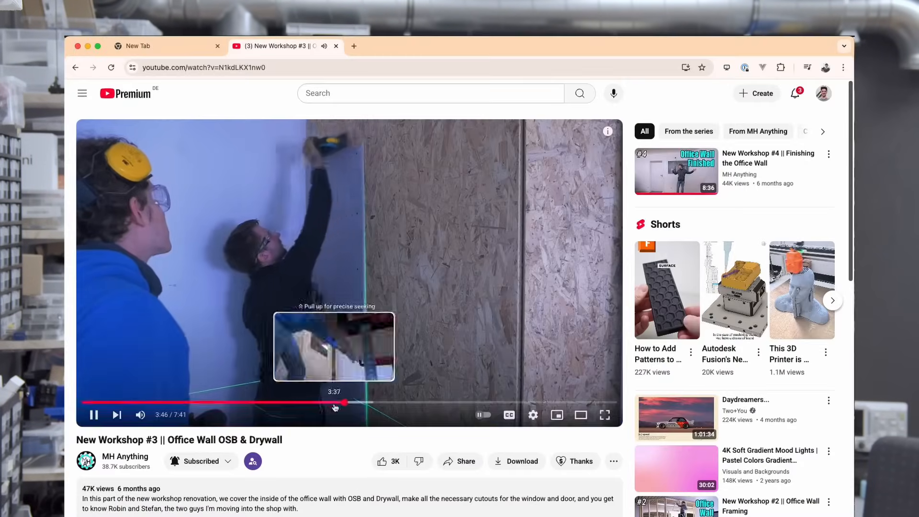
pyautogui.click(604, 415)
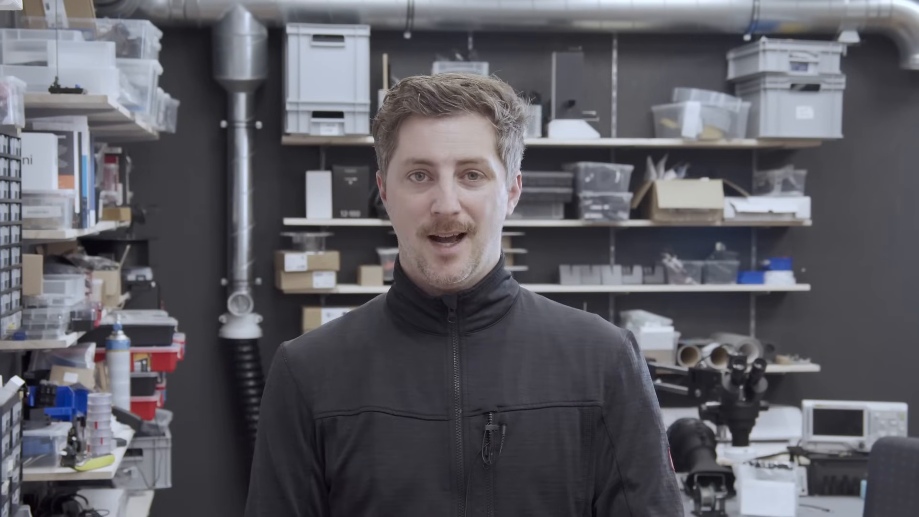